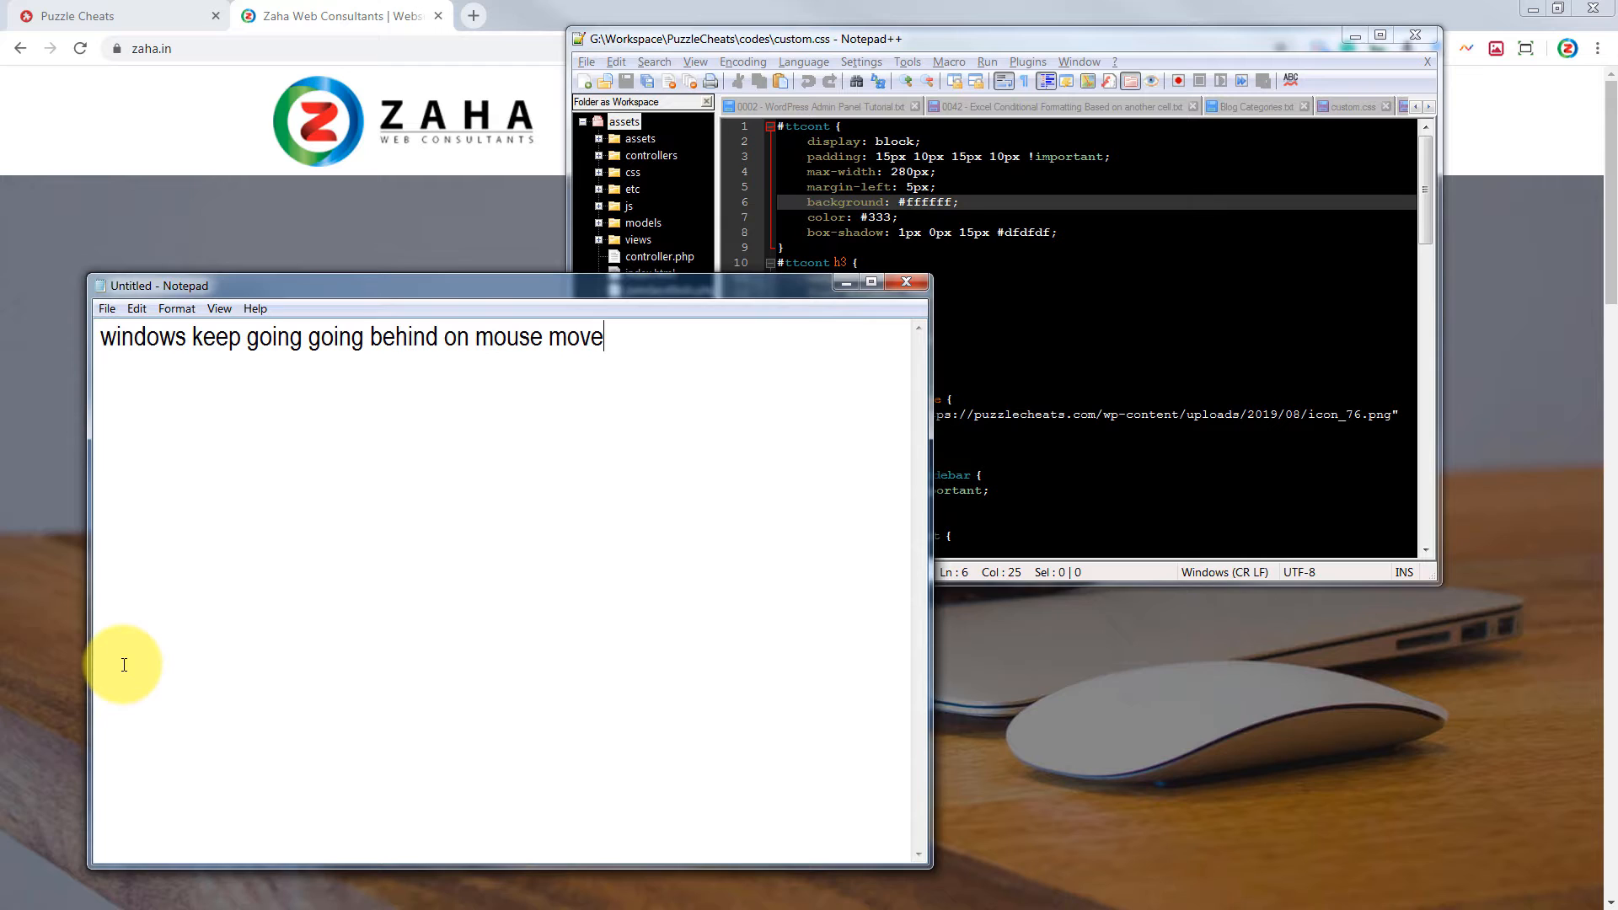
pyautogui.moveTo(617, 486)
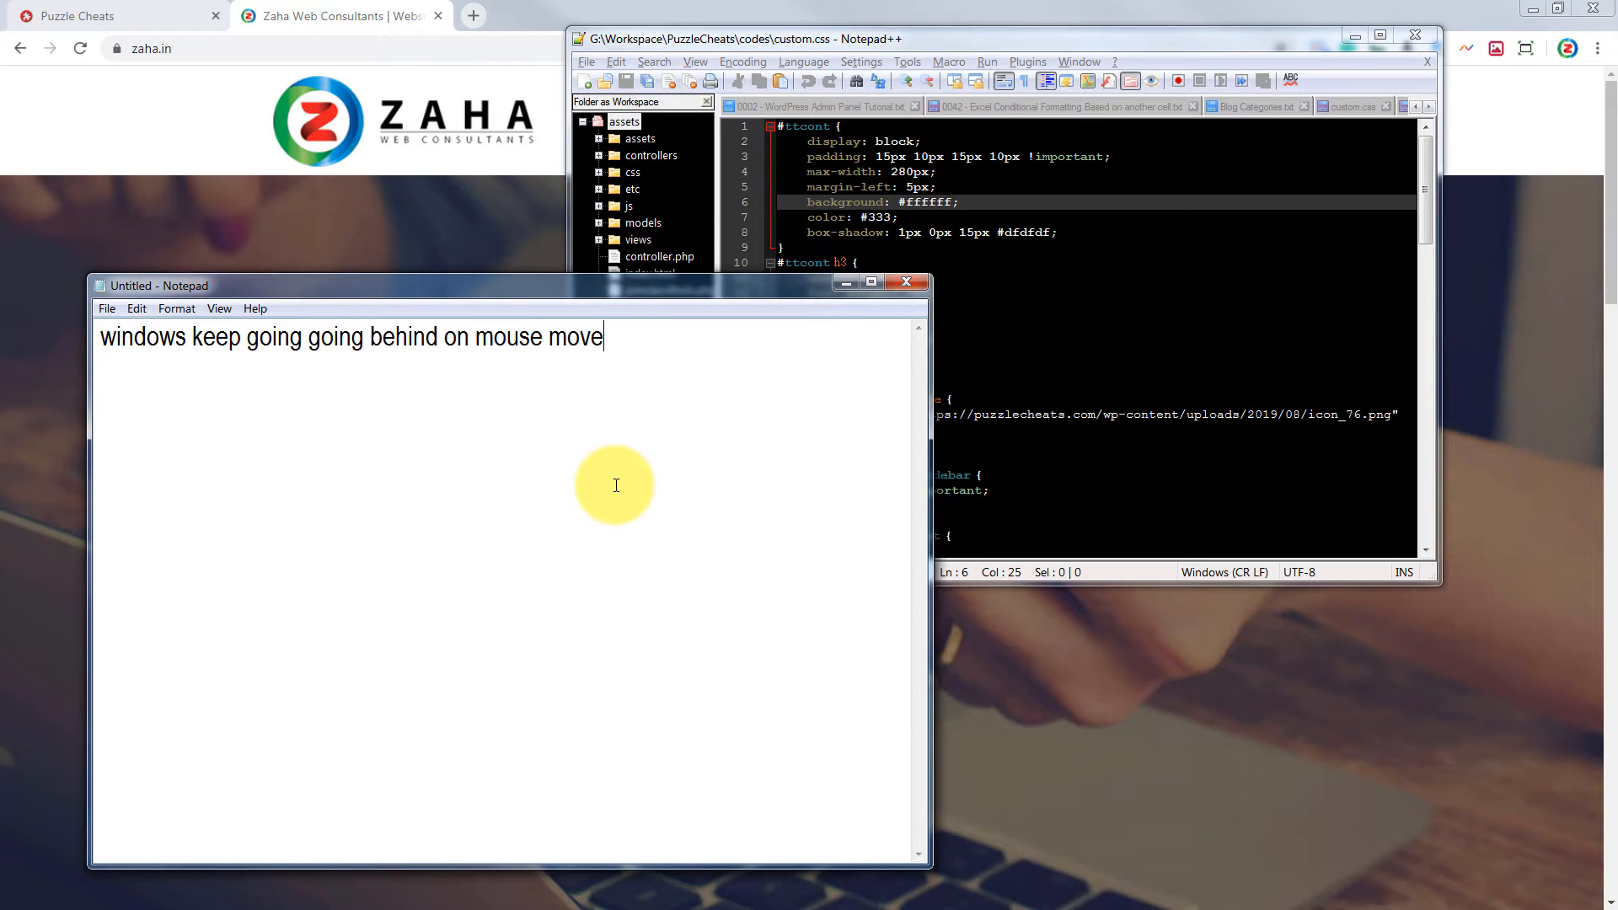
pyautogui.moveTo(759, 498)
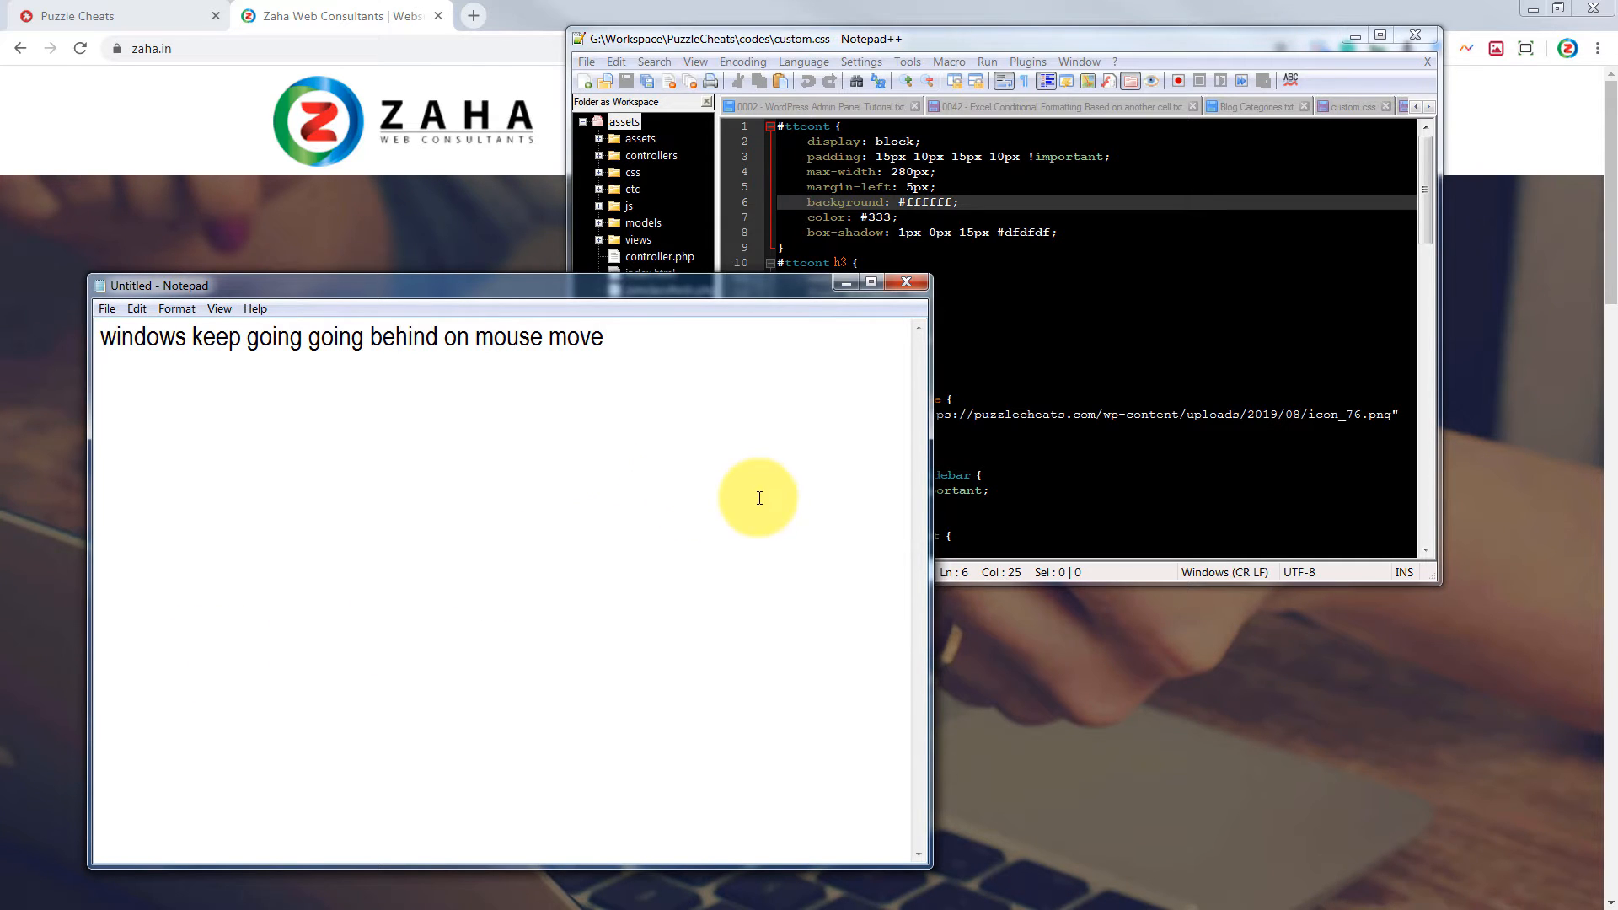
pyautogui.moveTo(817, 482)
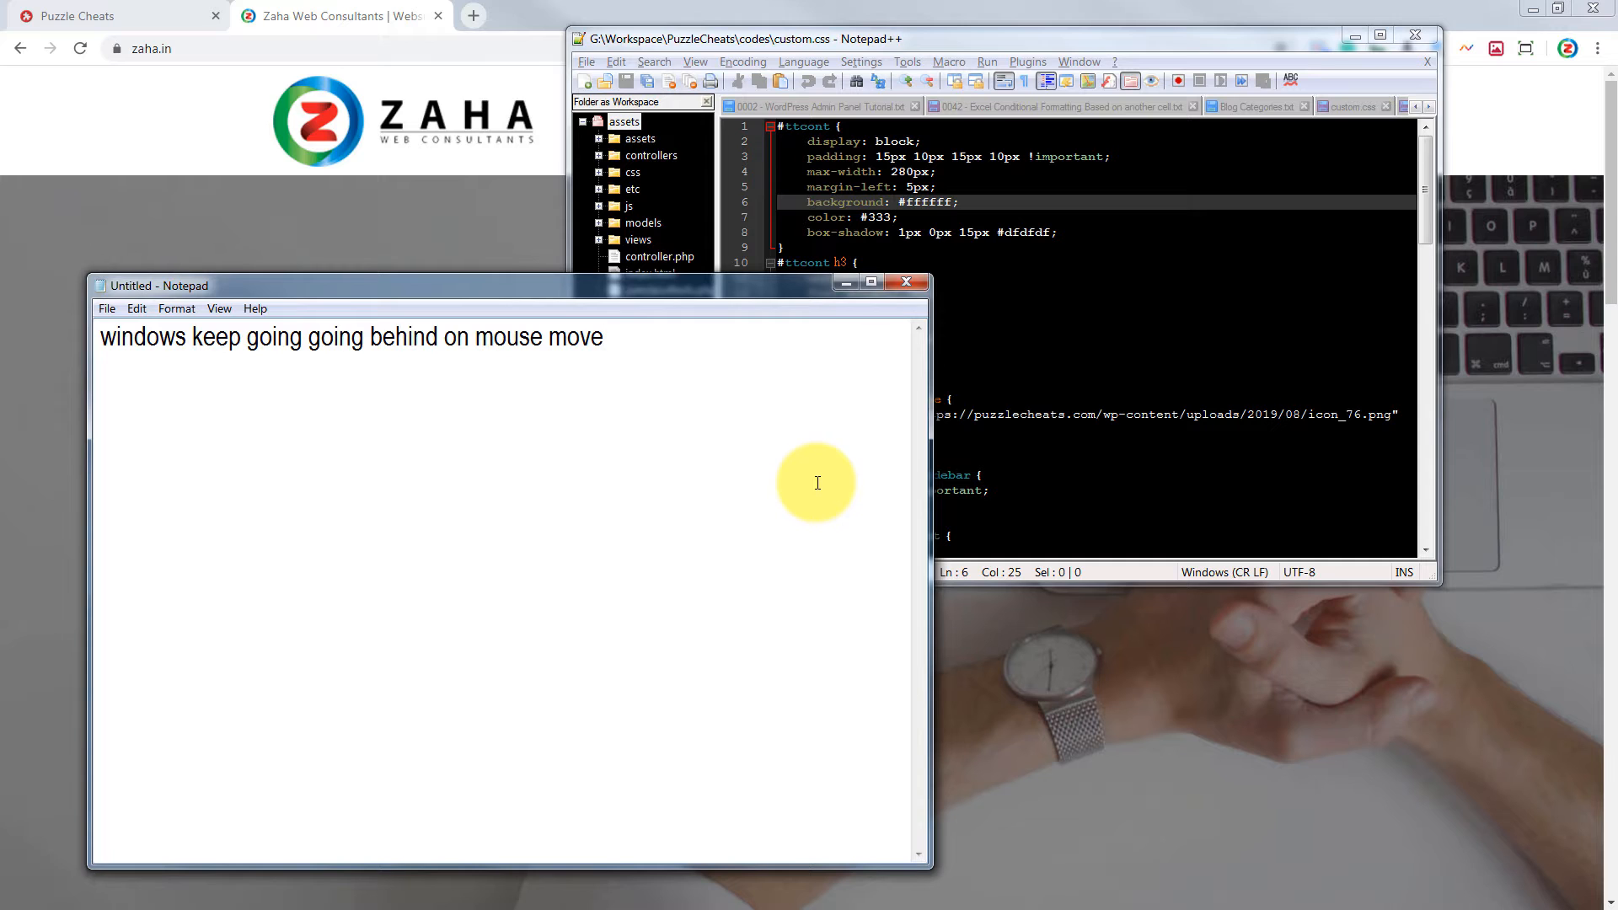
pyautogui.moveTo(856, 469)
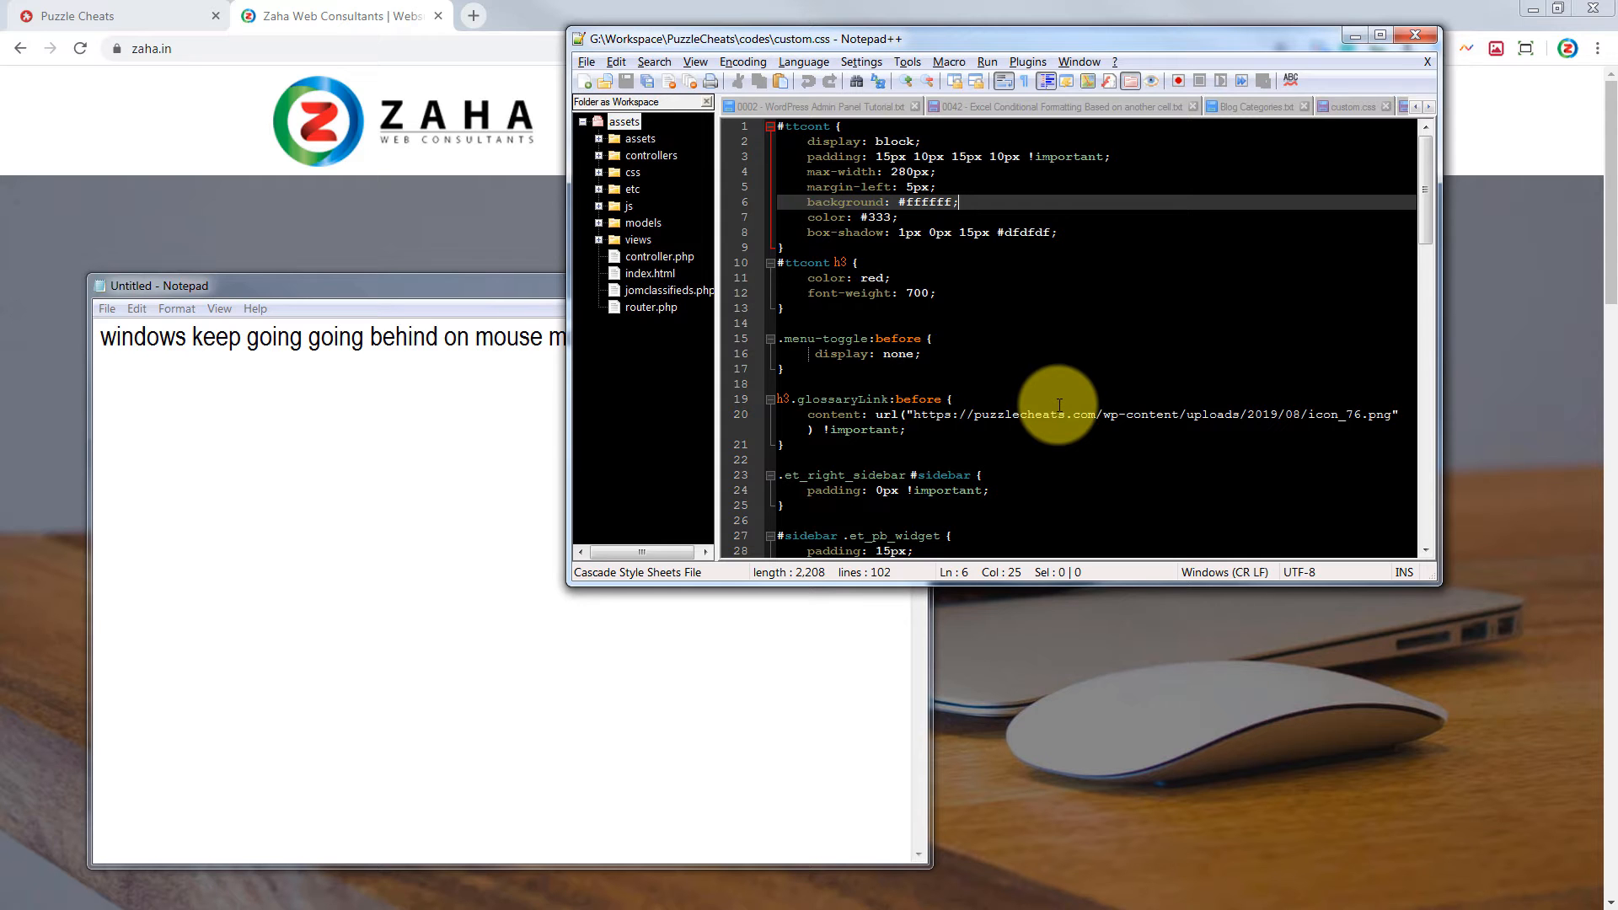
pyautogui.moveTo(962, 392)
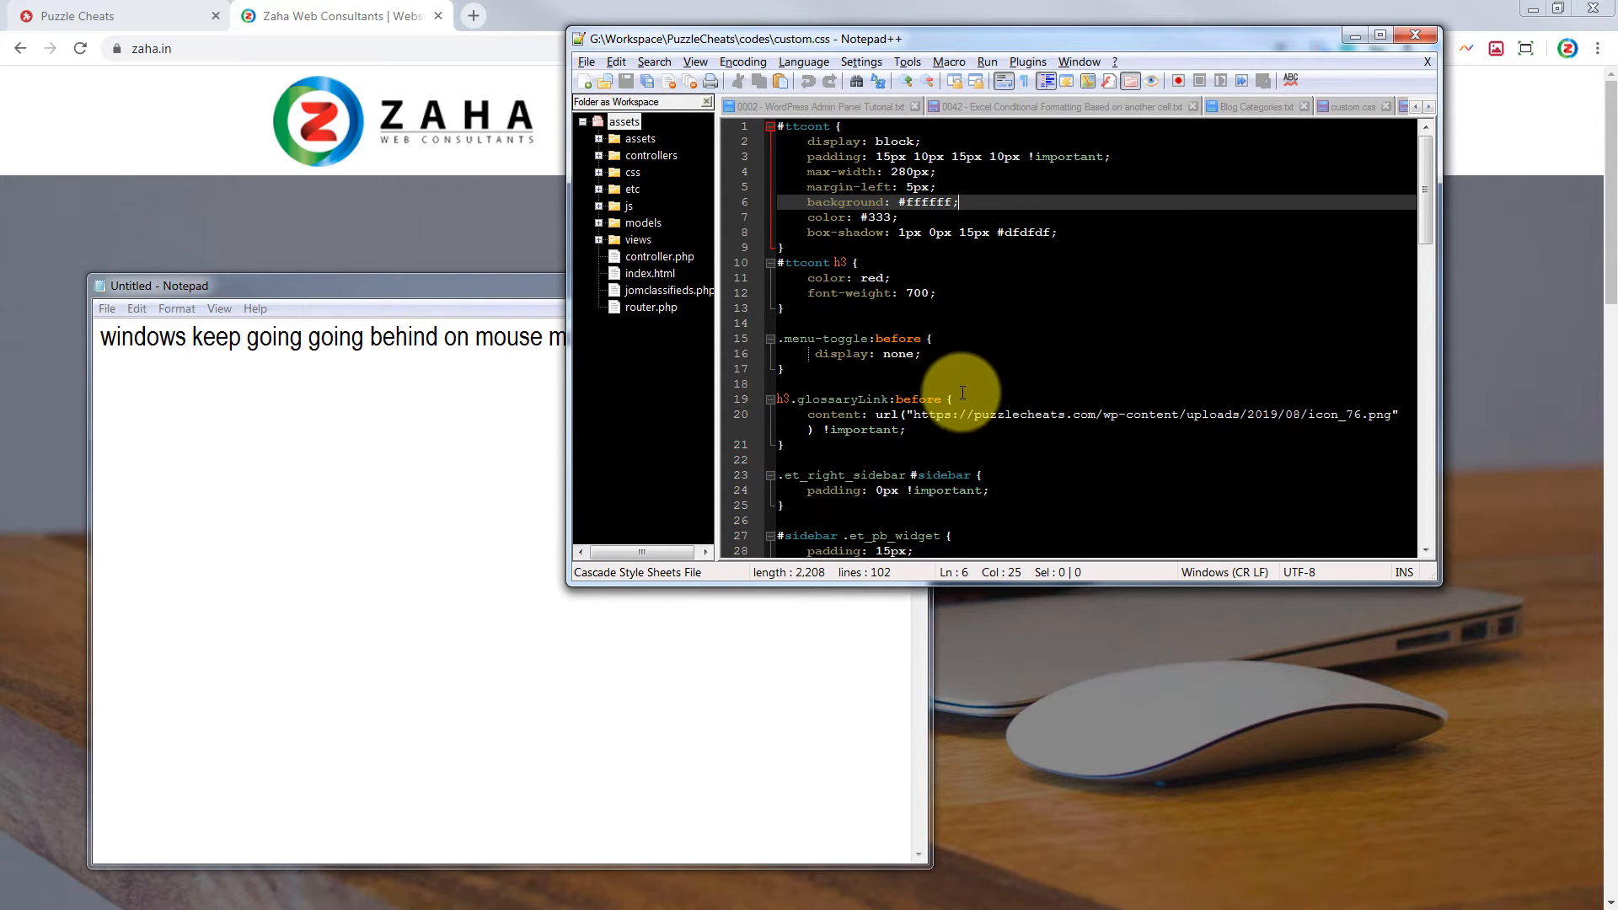
pyautogui.moveTo(1025, 419)
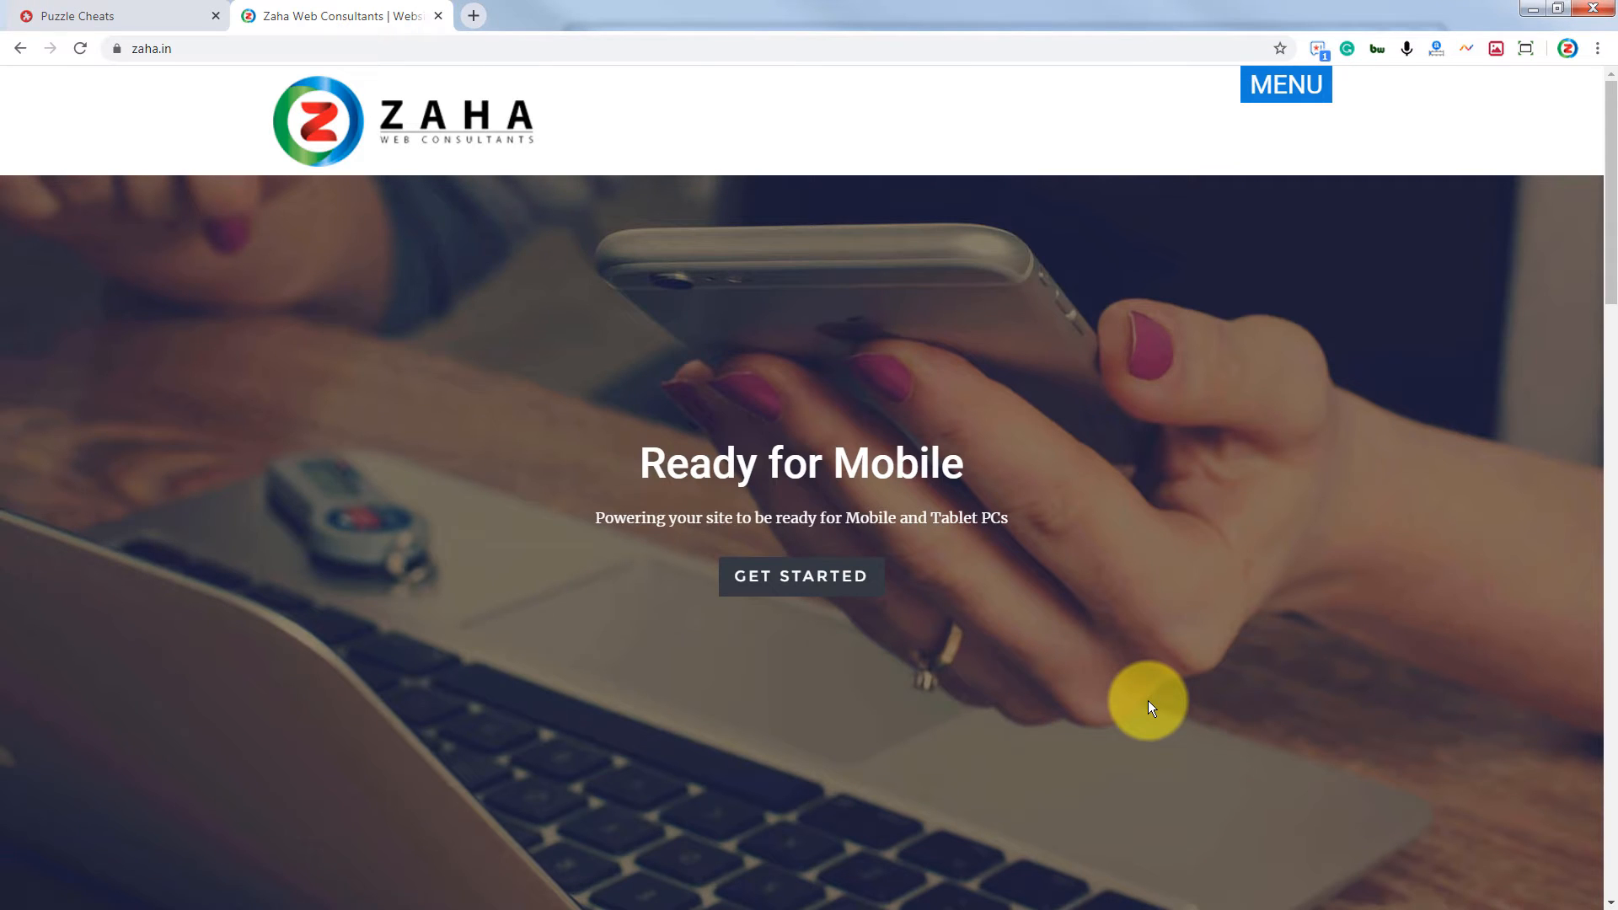
pyautogui.moveTo(1532, 15)
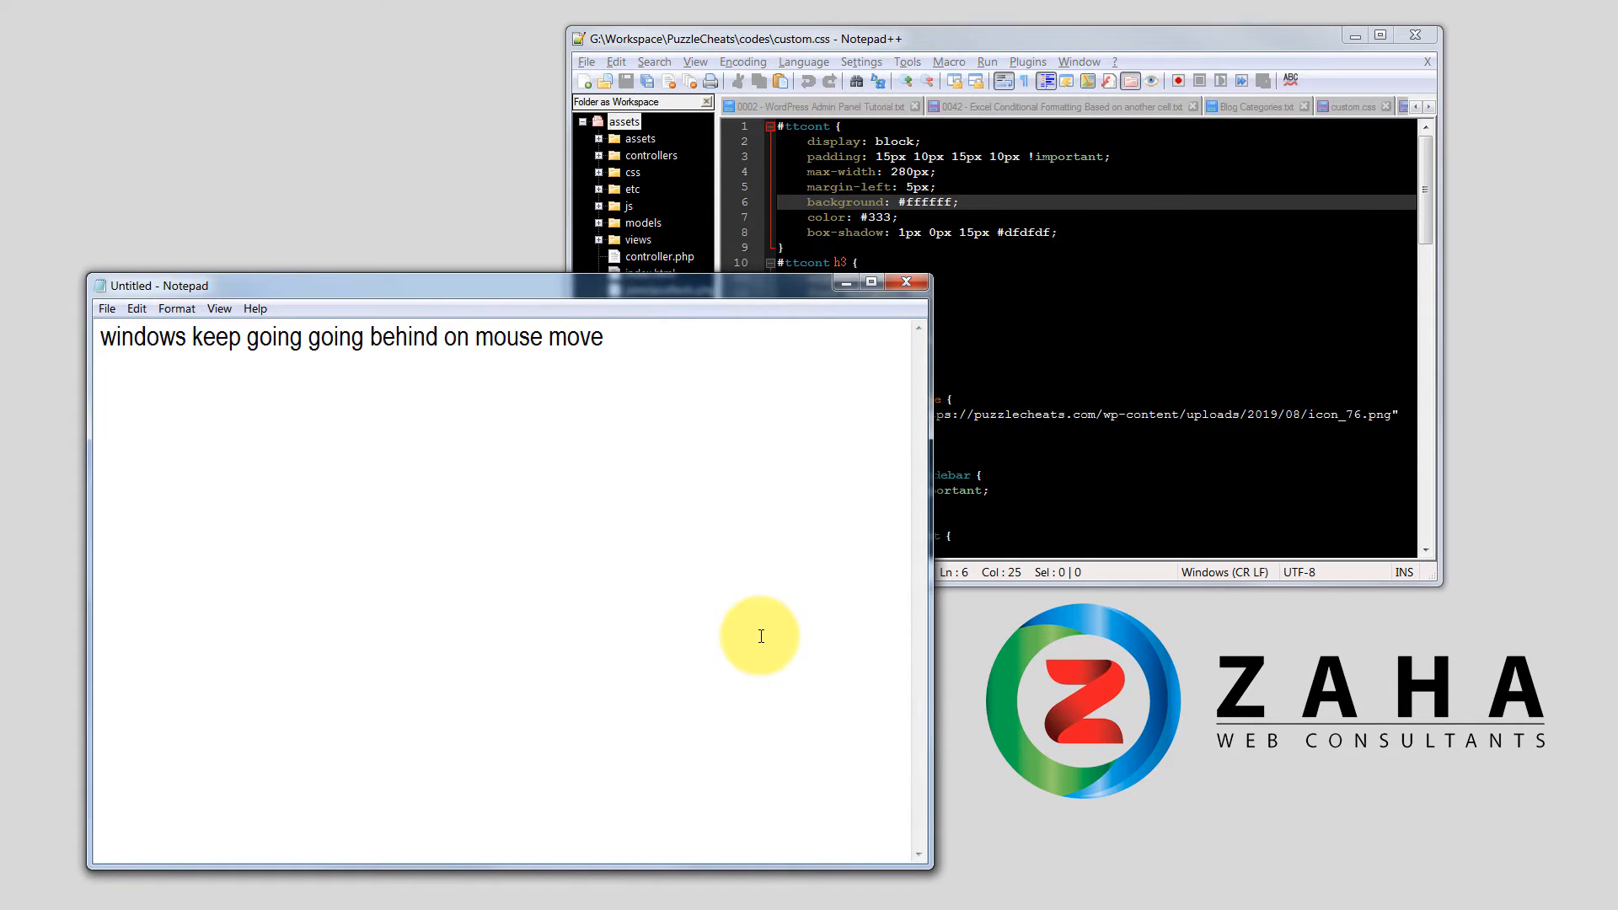
# - Go to the Ease of Access category in Control Panel
pyautogui.click(604, 336)
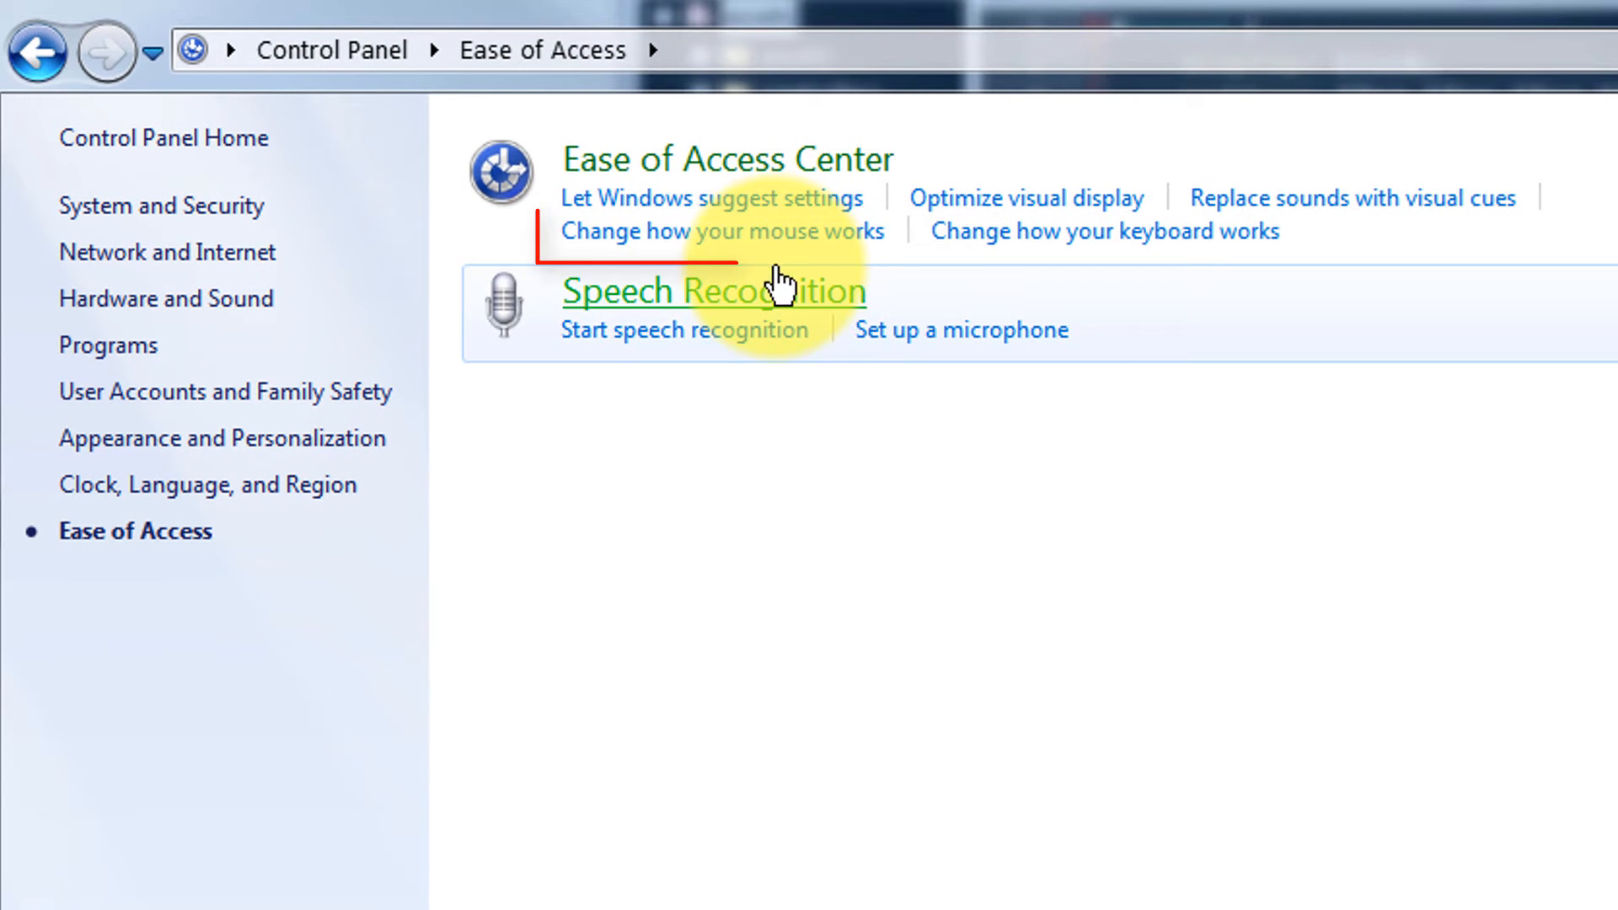
# - Open the 'Change how your mouse works' settings page
pyautogui.click(726, 230)
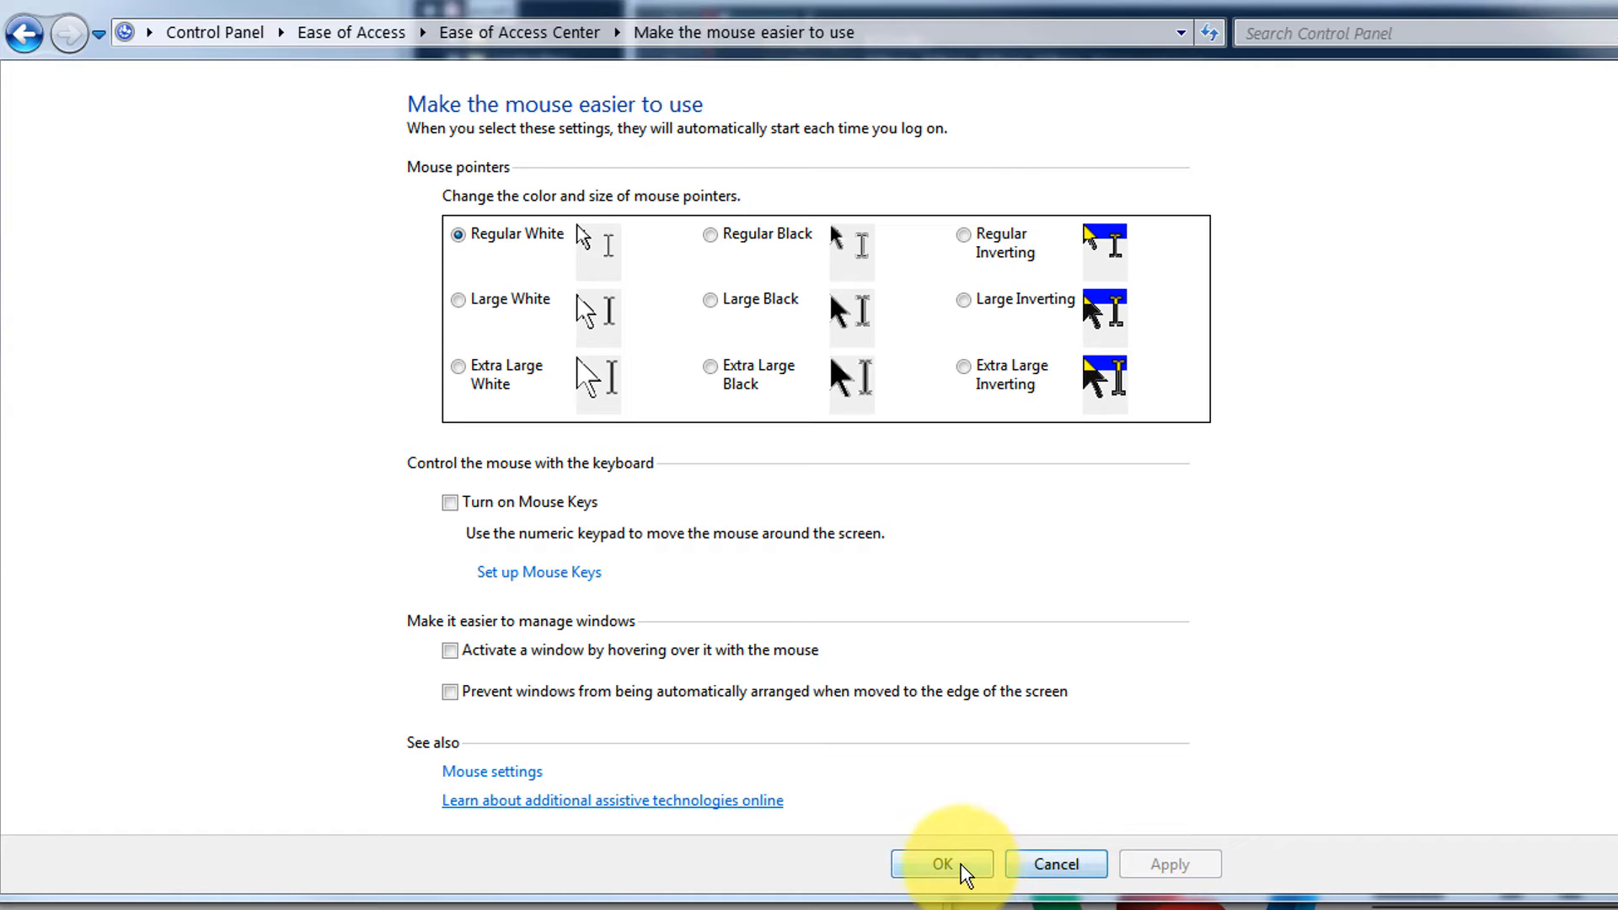
# - Save the mouse settings, then reopen 'Make the mouse easier to use'
pyautogui.click(941, 864)
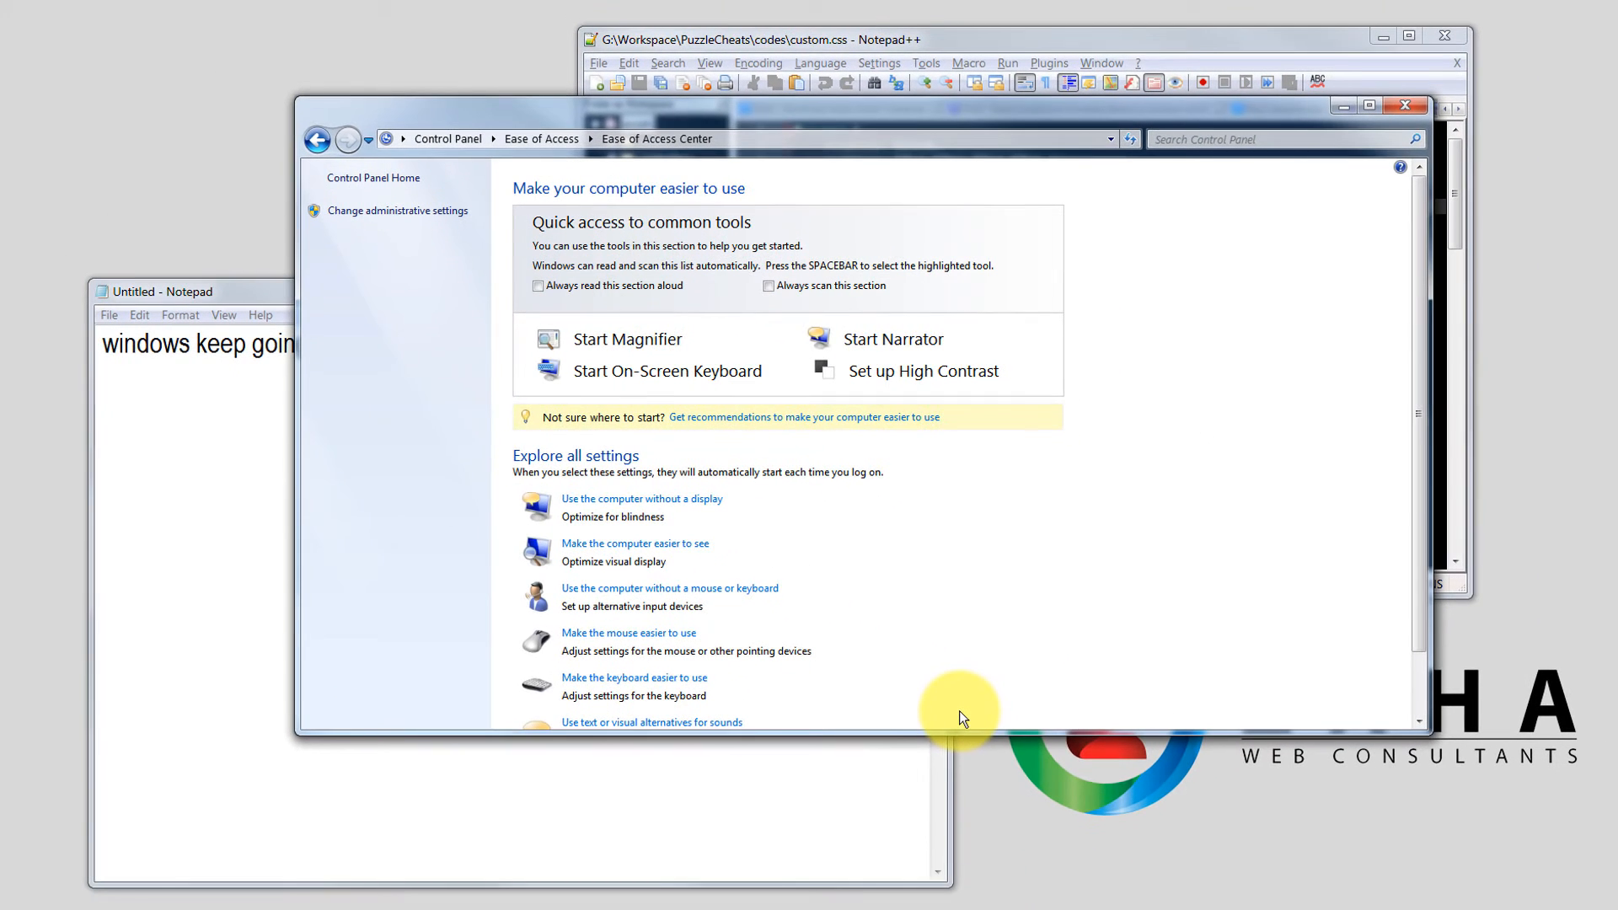
pyautogui.moveTo(475, 782)
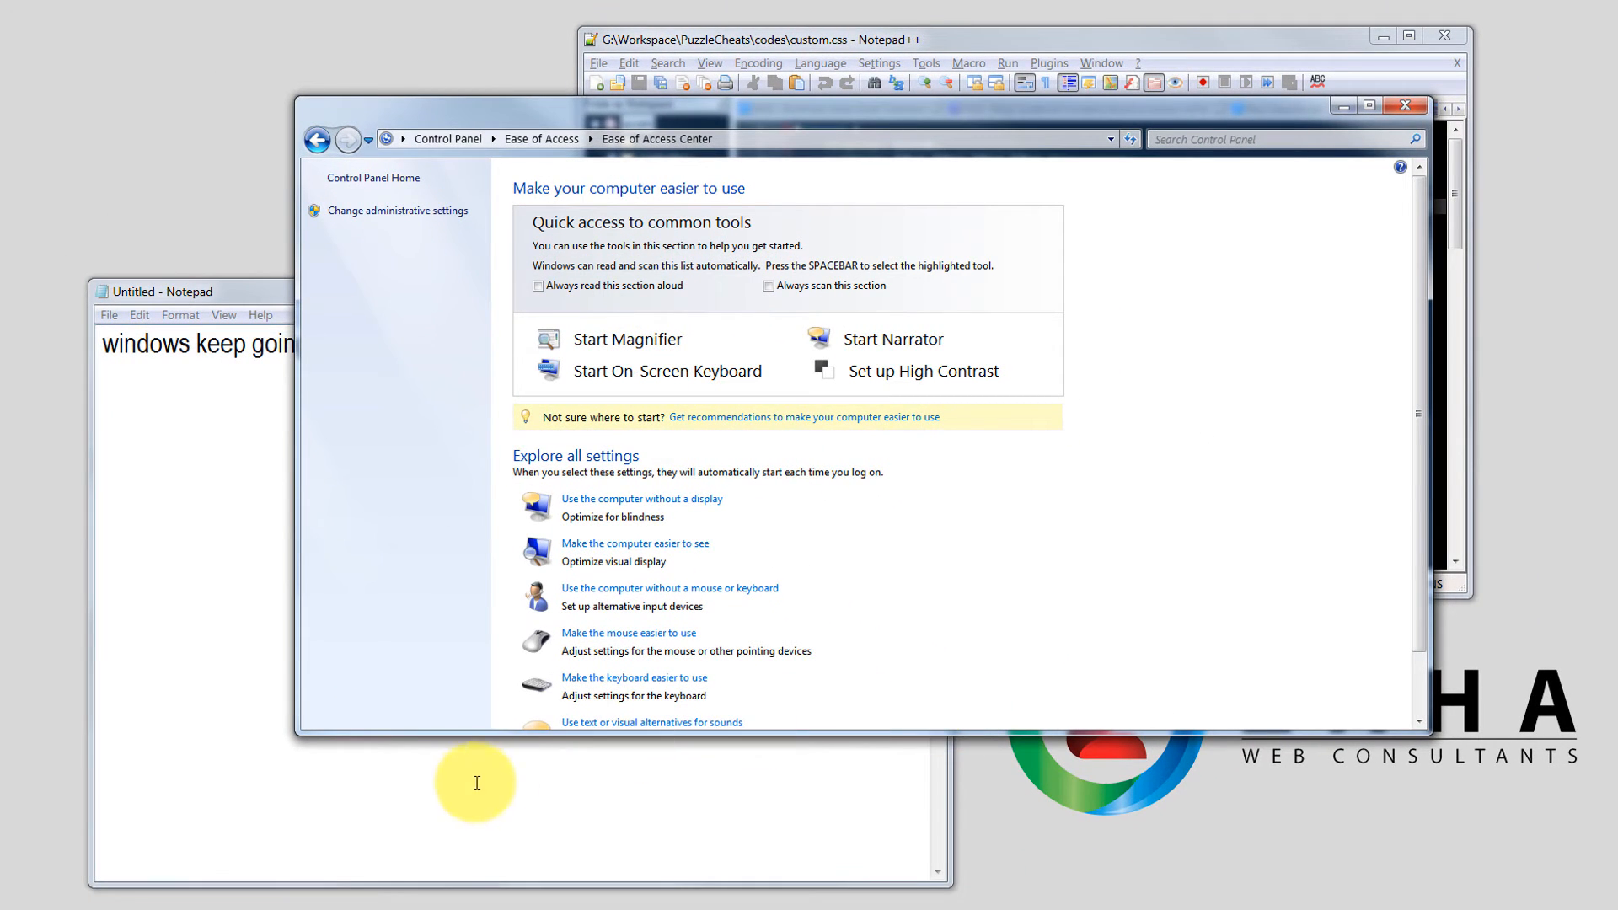
pyautogui.moveTo(450, 799)
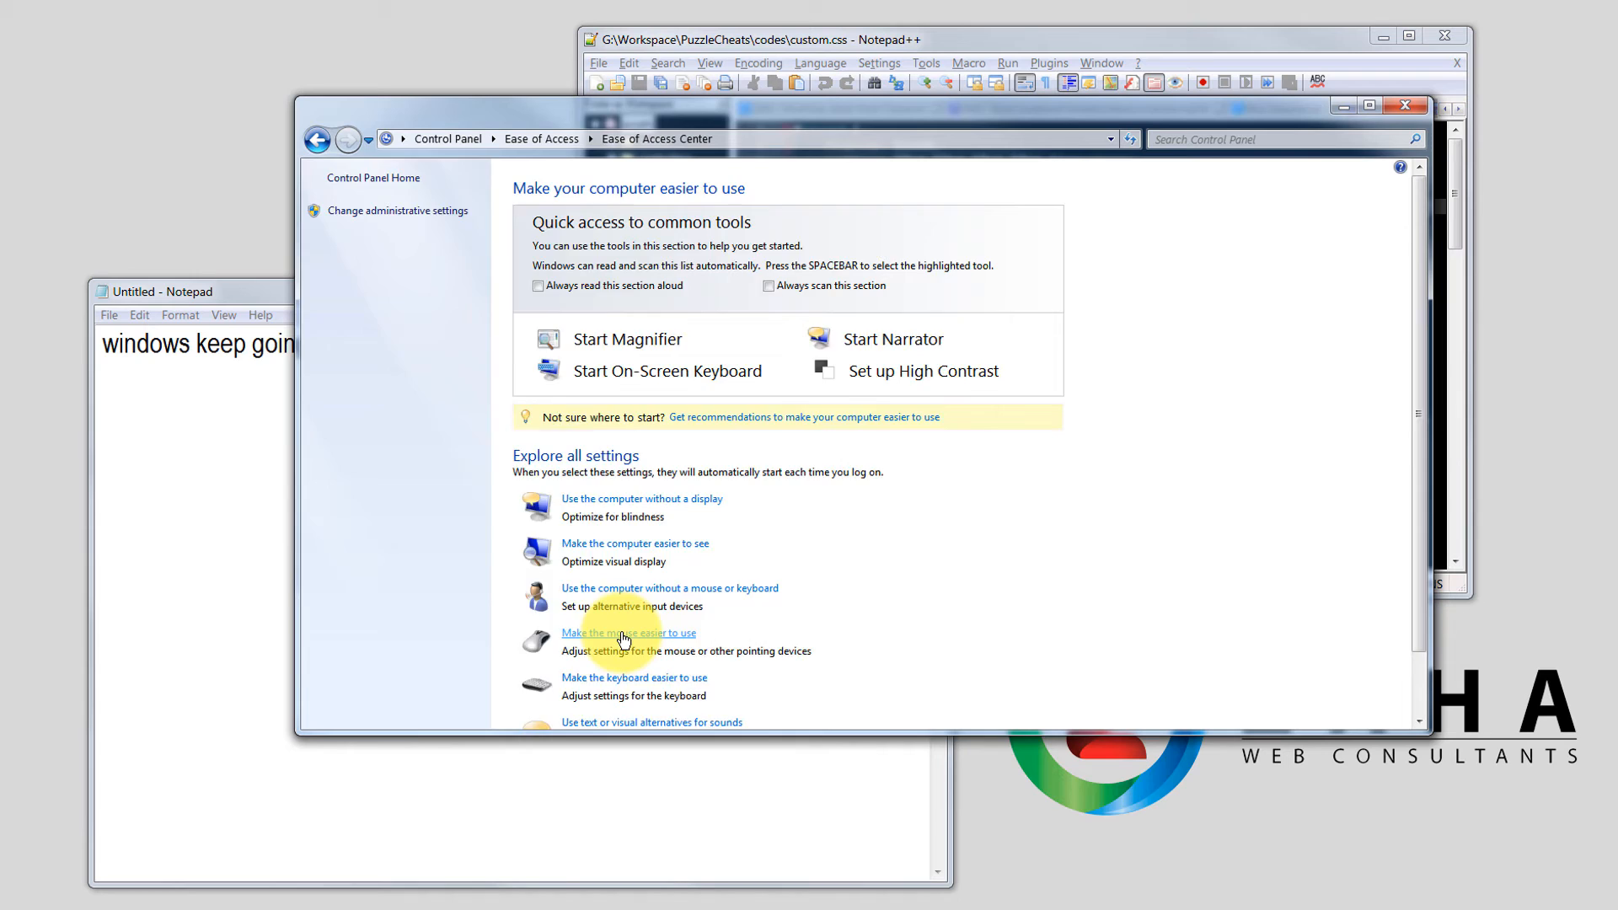
pyautogui.click(627, 633)
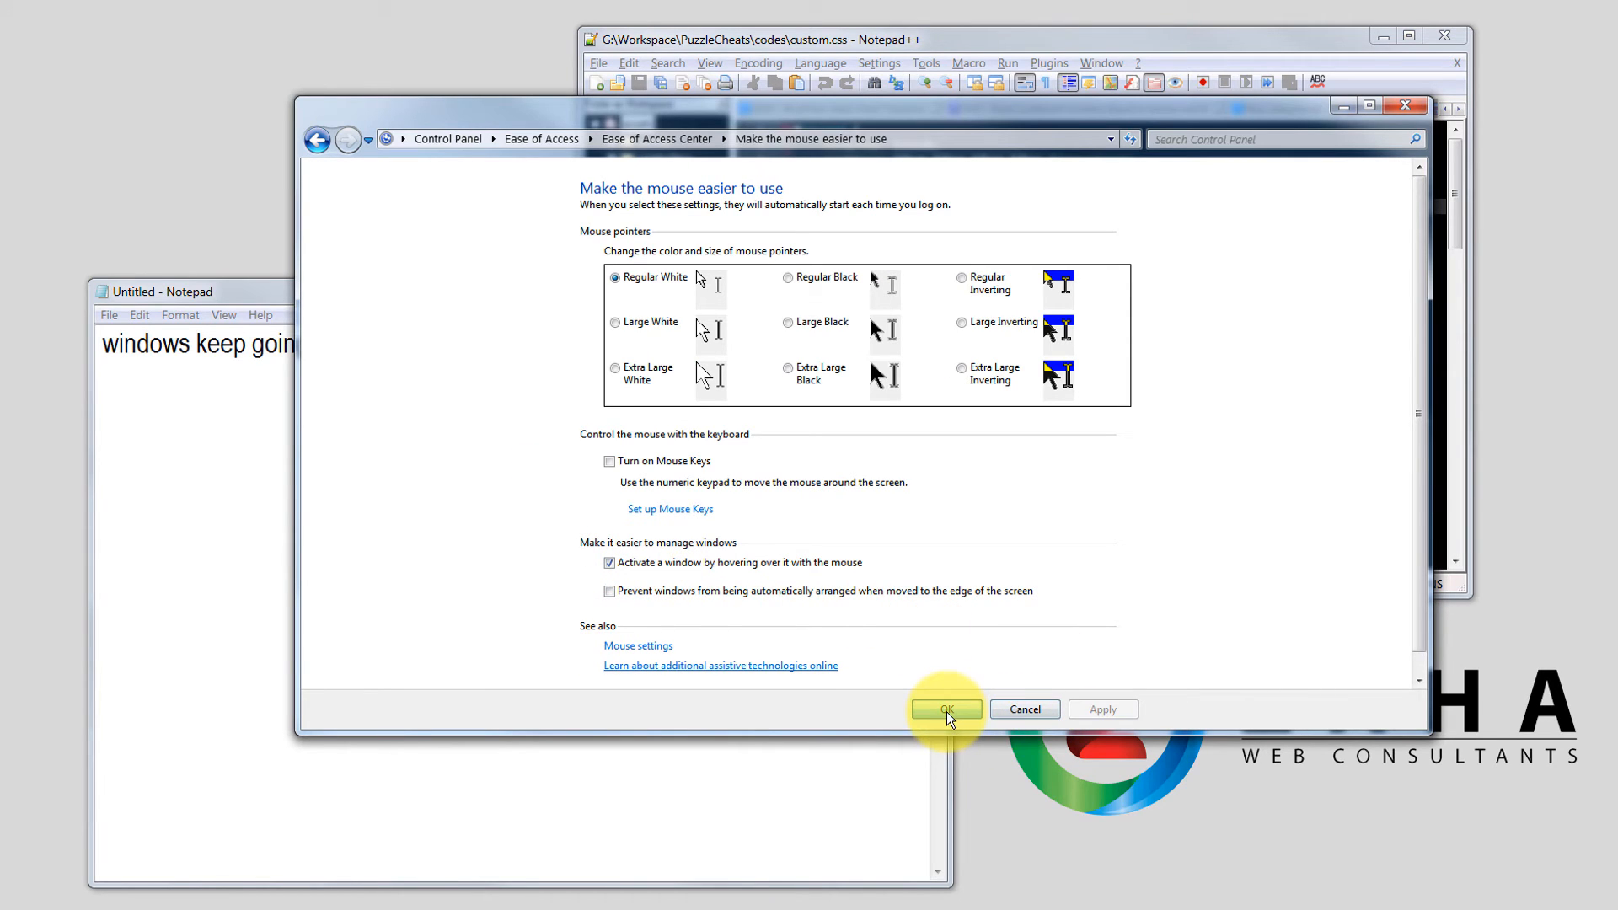
# - Confirm the mouse settings with OK, returning to Ease of Access Center
pyautogui.click(944, 708)
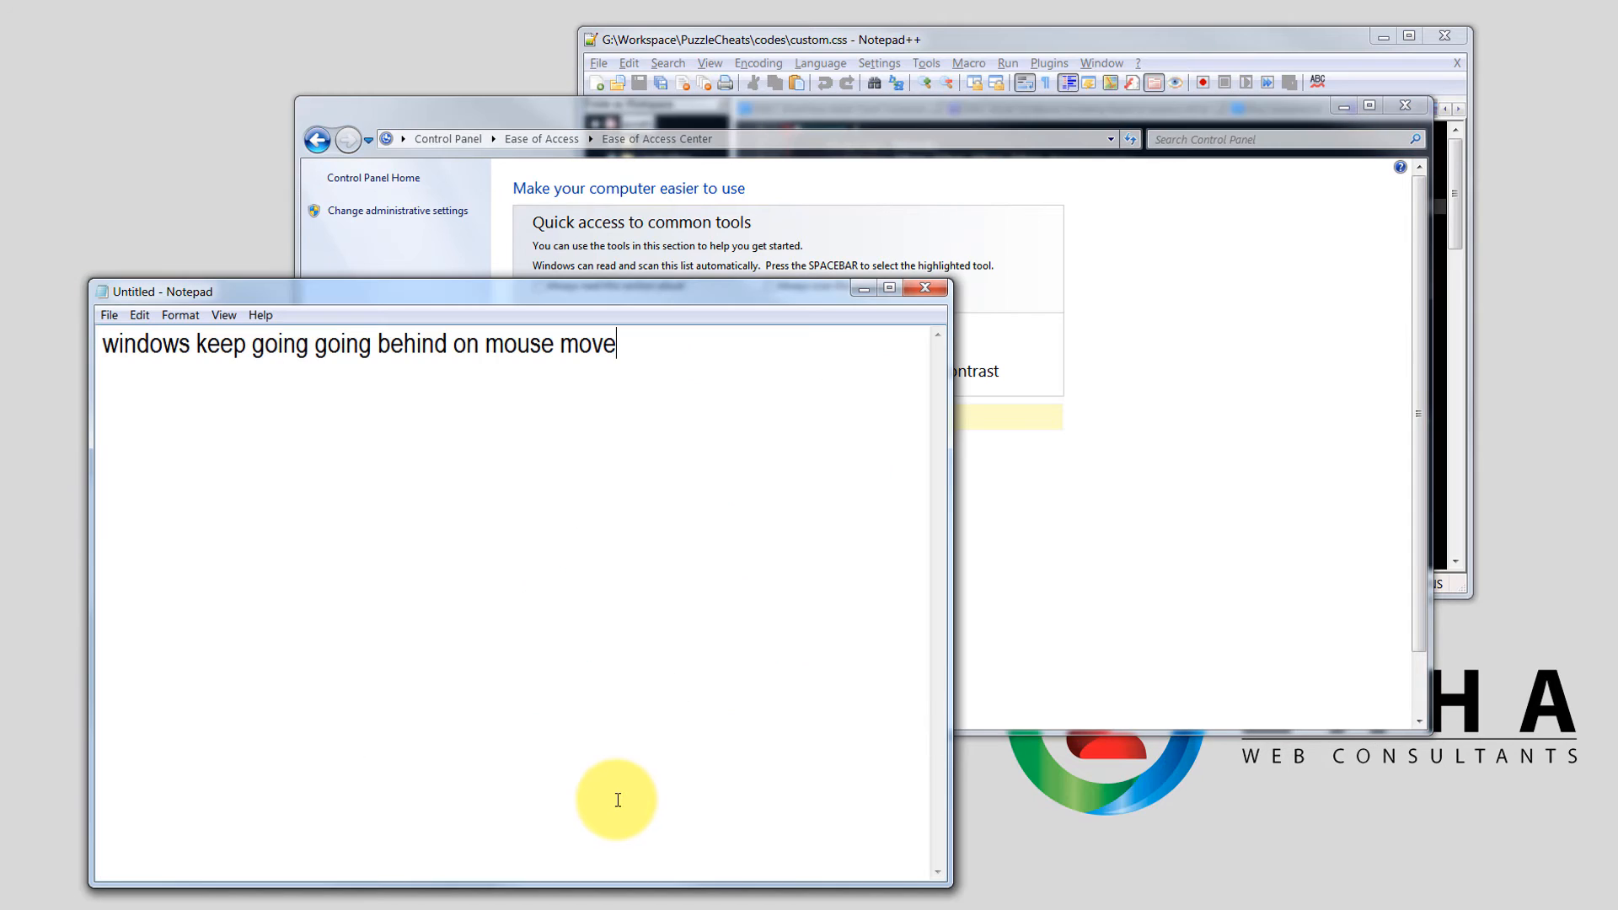
pyautogui.moveTo(1113, 668)
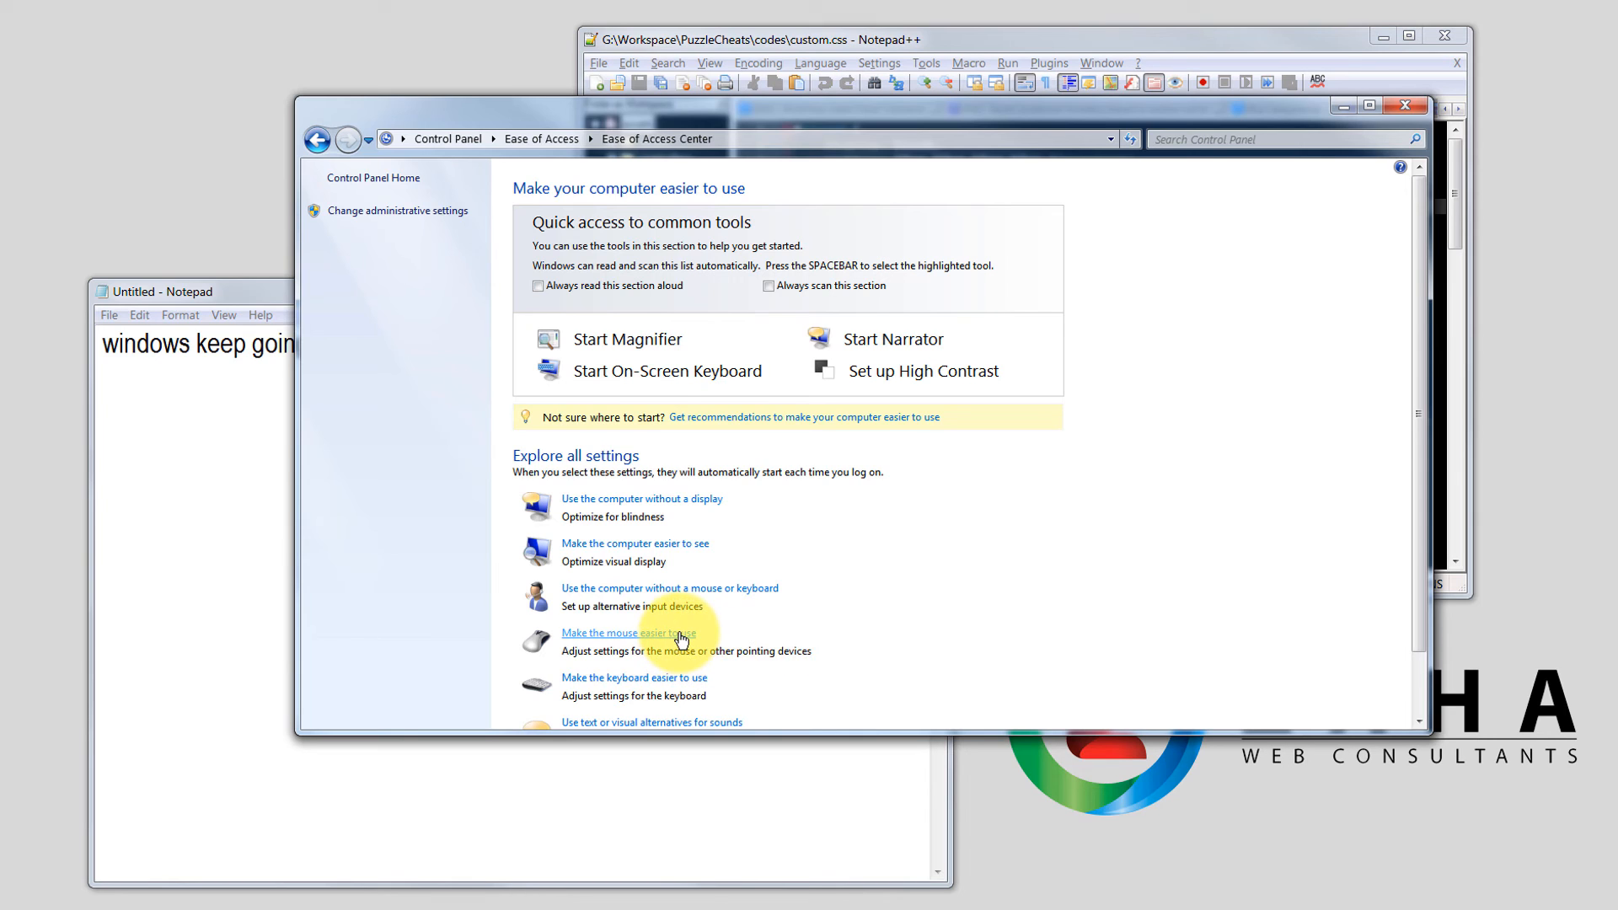
# - Reopen 'Make the mouse easier to use' and apply hover-to-activate off with OK
pyautogui.click(630, 633)
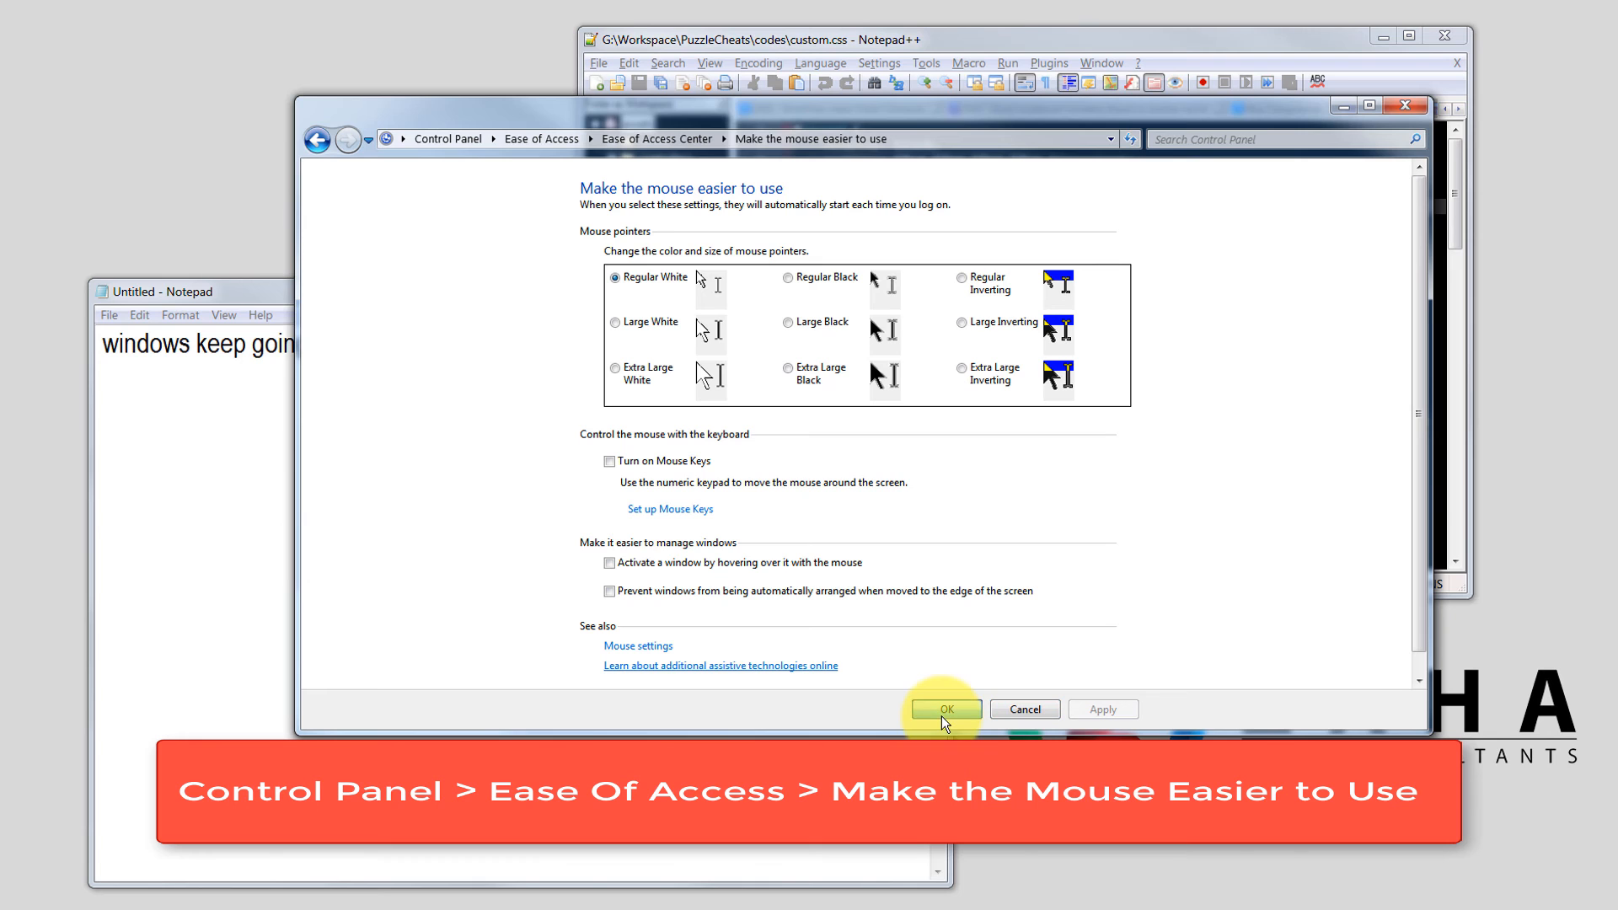
pyautogui.click(944, 708)
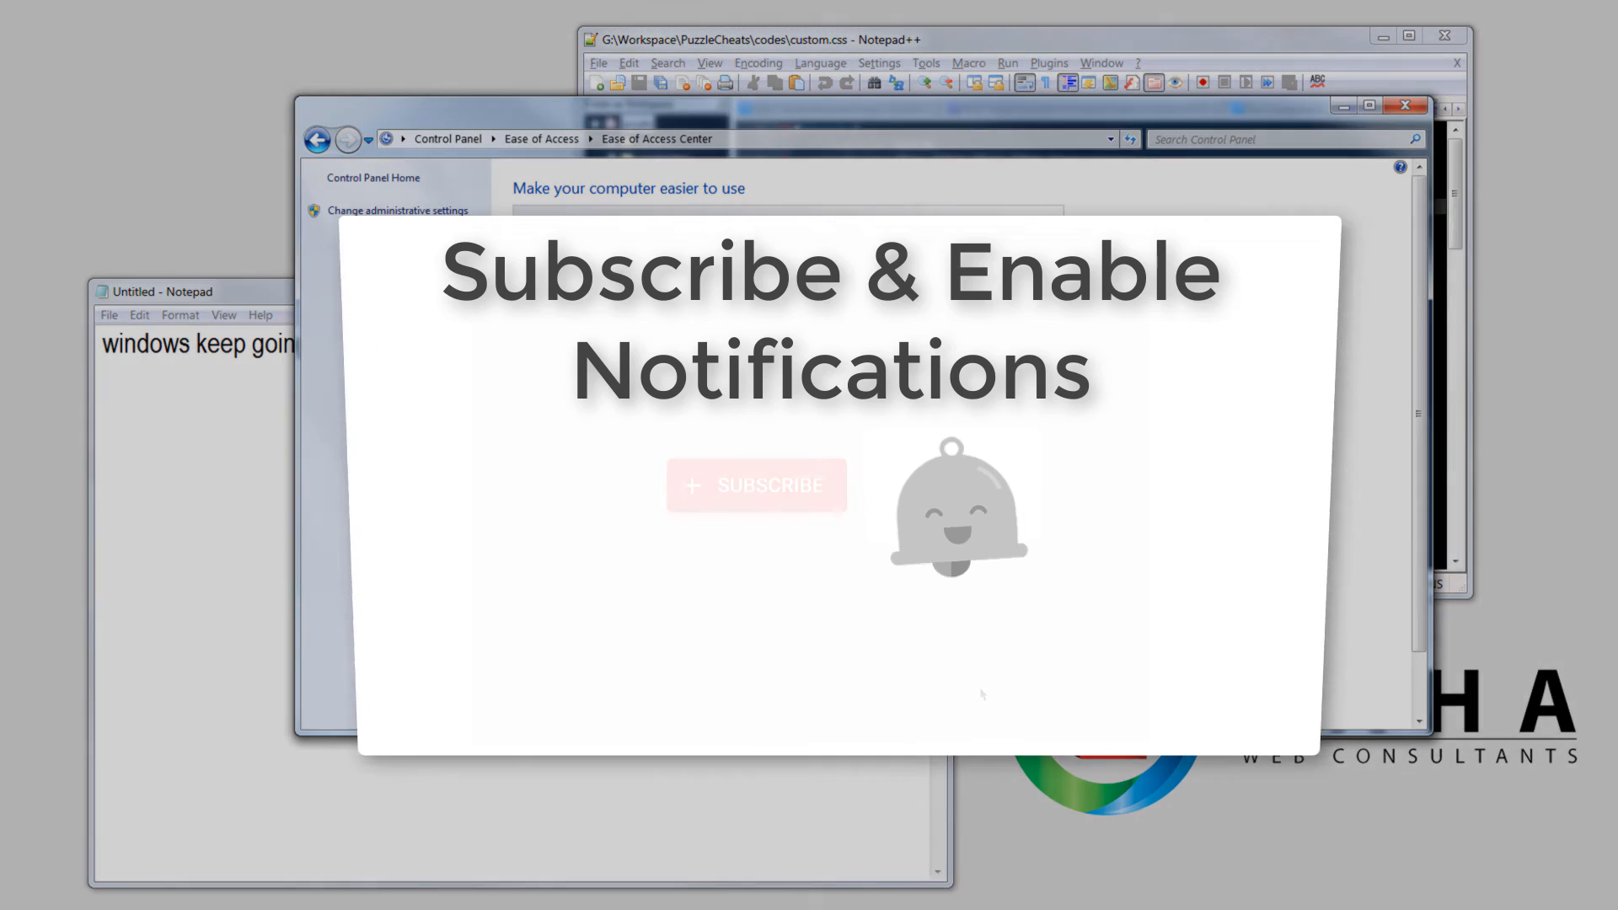
pyautogui.click(757, 485)
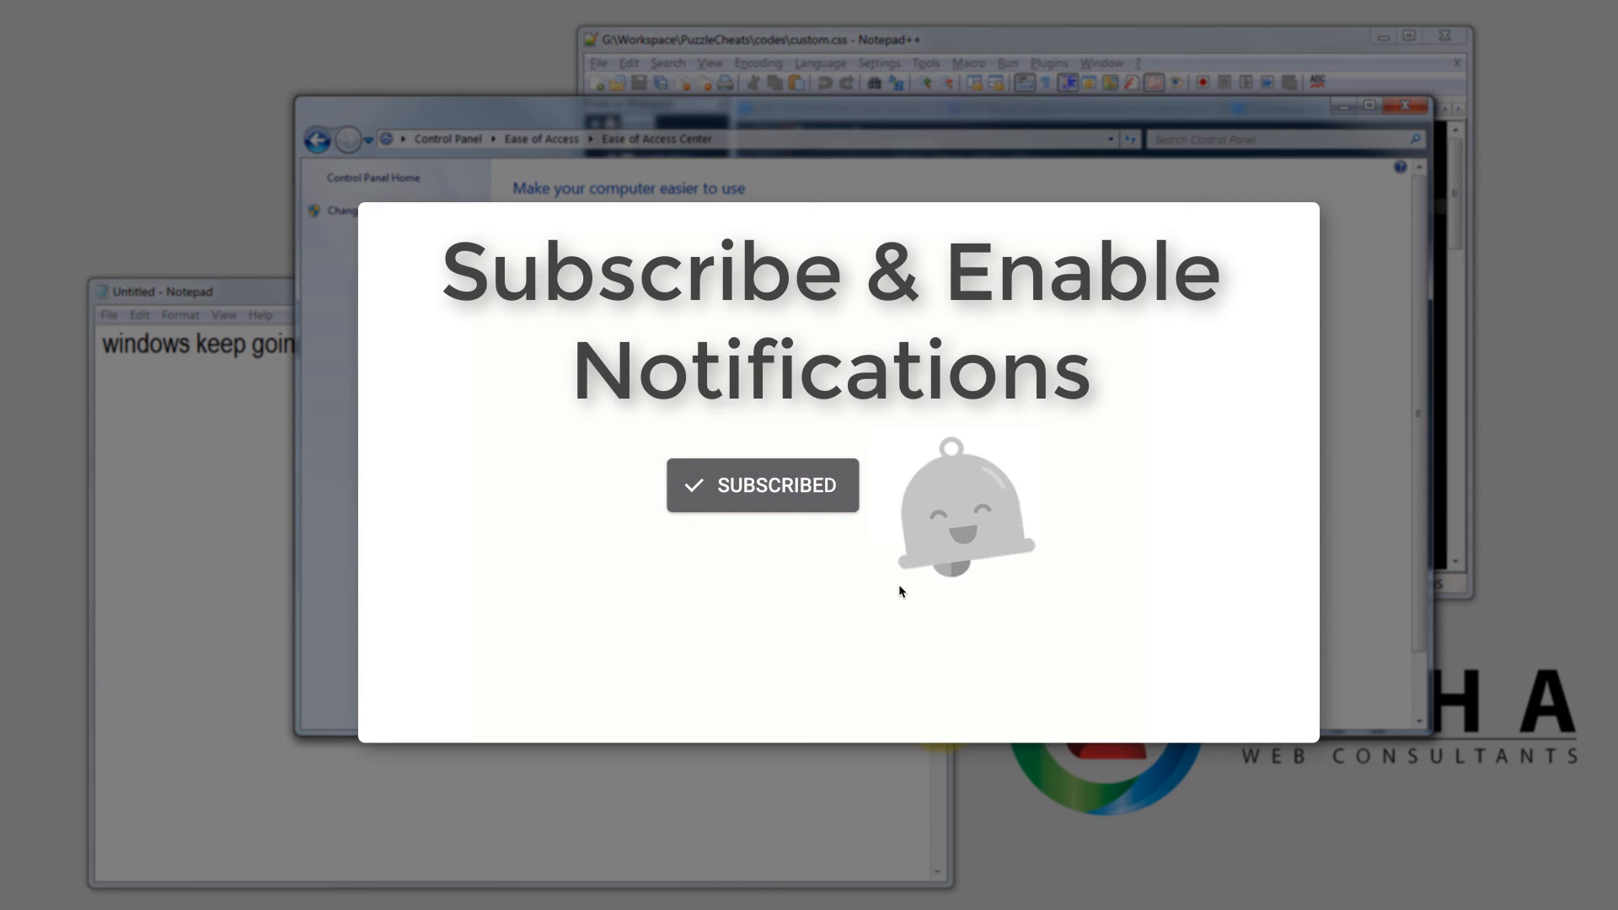
pyautogui.click(762, 486)
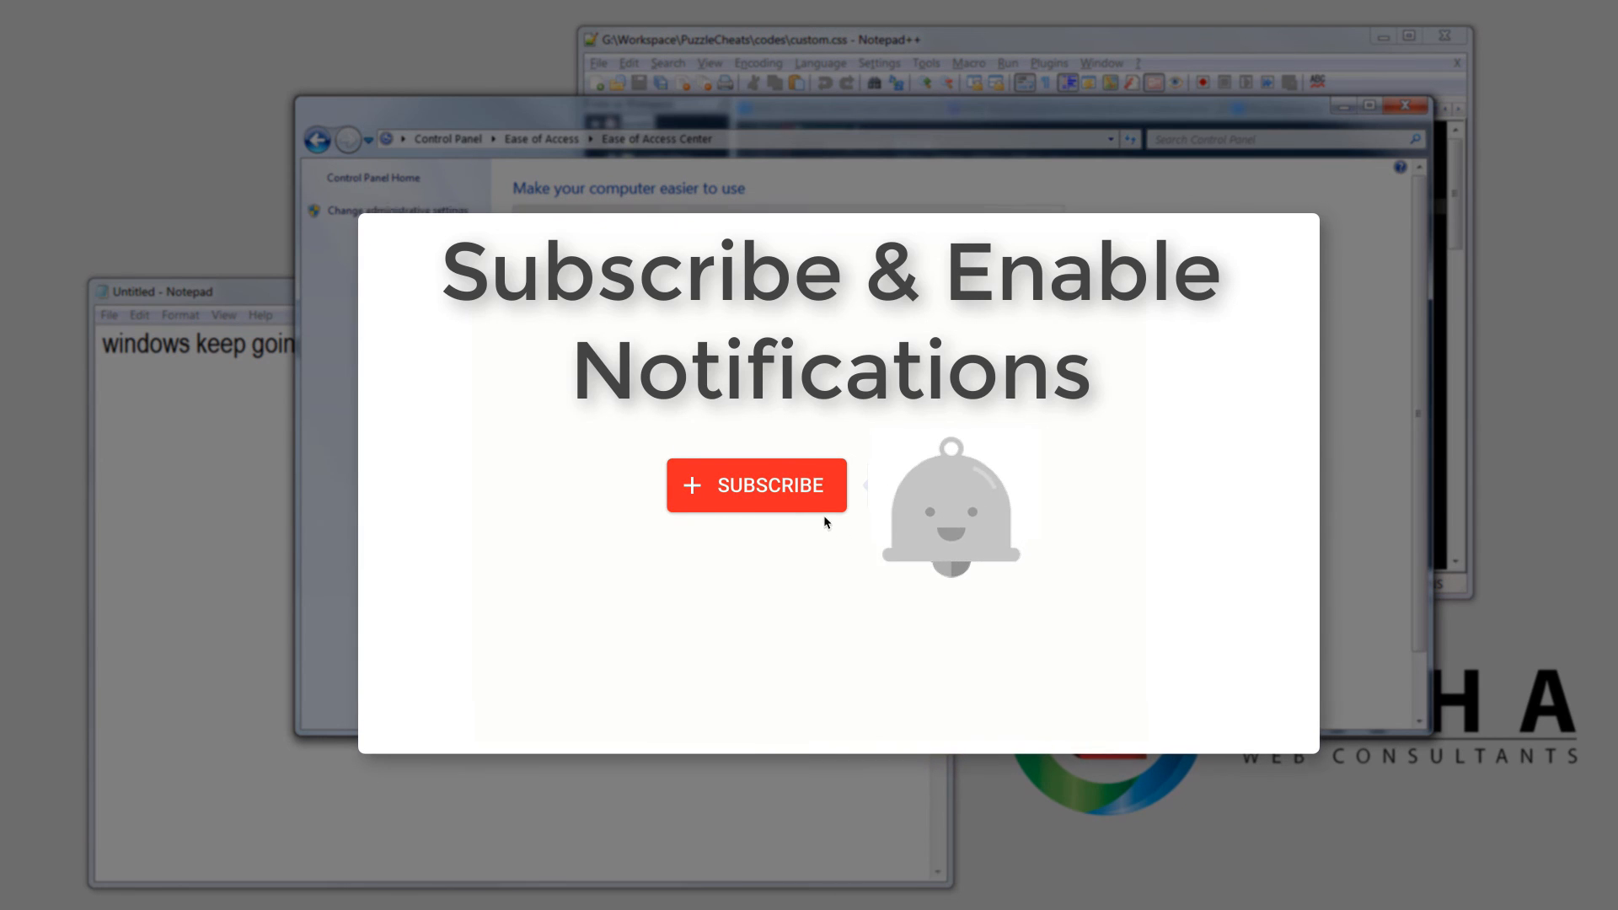
pyautogui.click(755, 485)
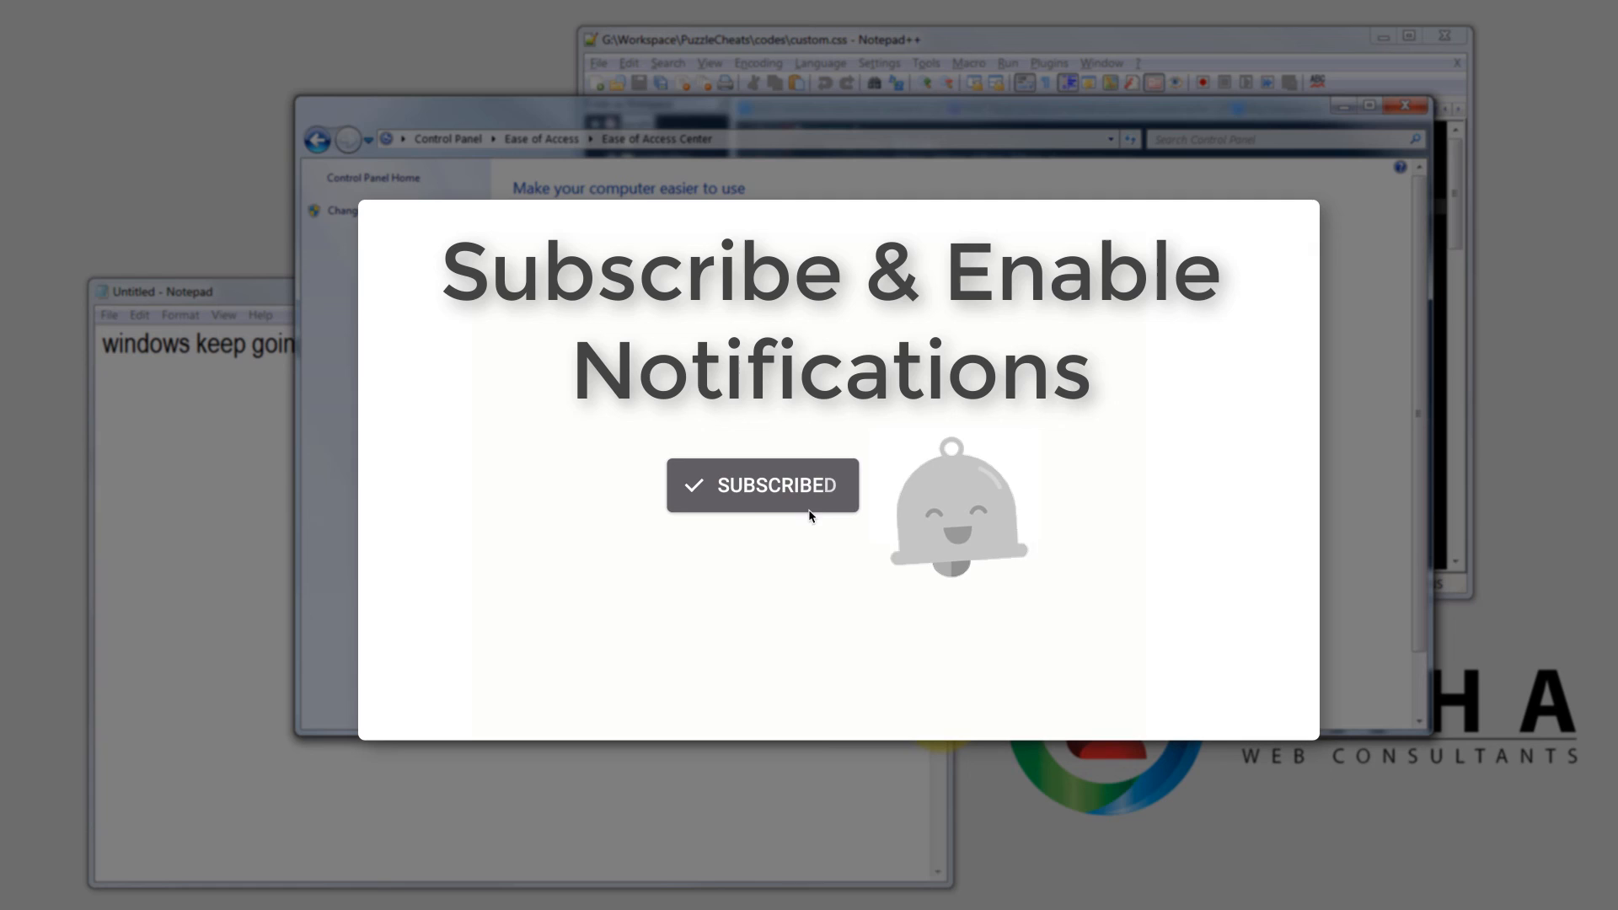